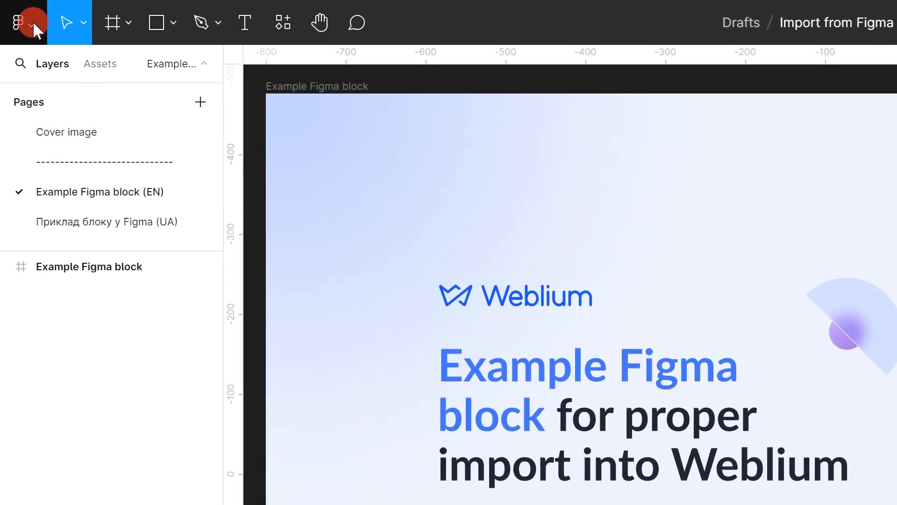
# Step: Reach Account settings from the Figma menu and scroll to Personal access tokens
pyautogui.click(22, 21)
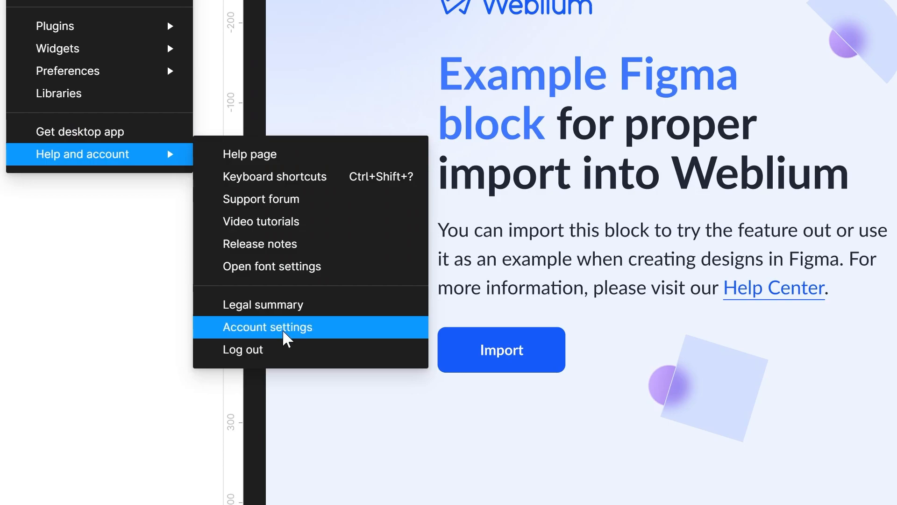
pyautogui.click(266, 327)
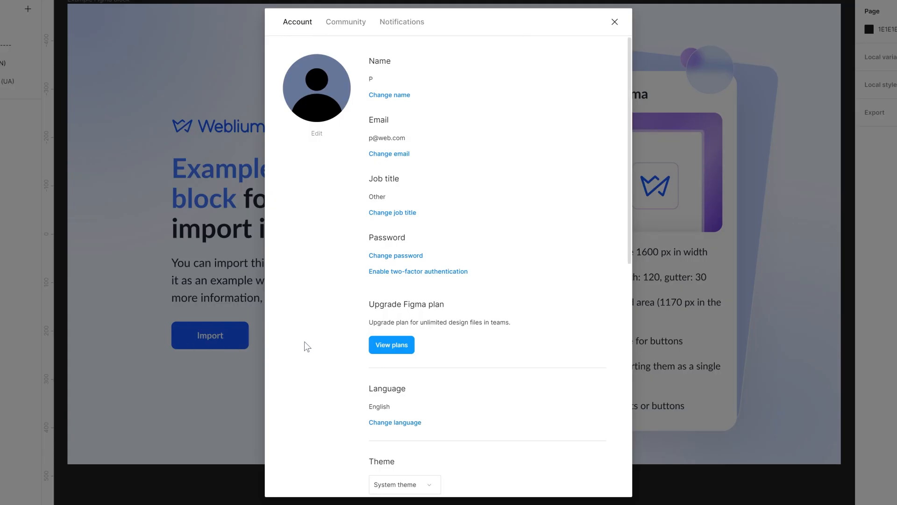
pyautogui.scroll(-3)
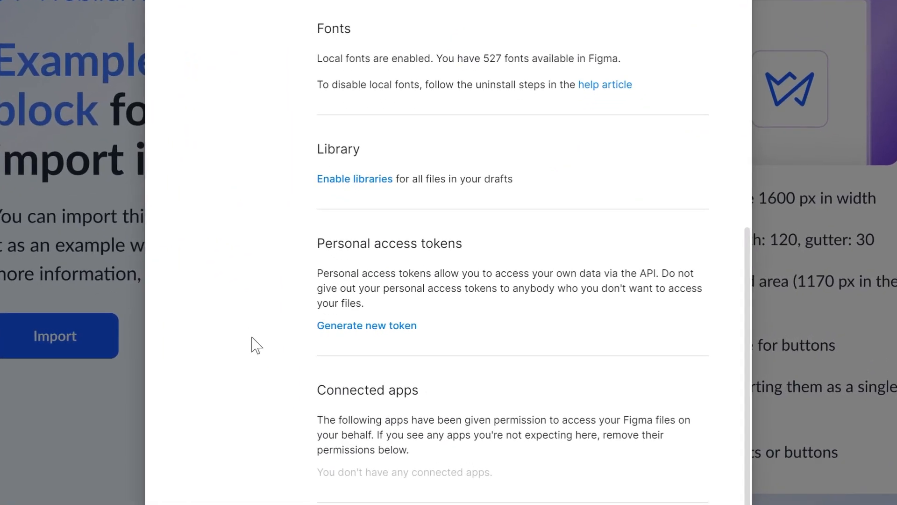
# Step: Generate a token named 'Weblium' with read-only File content access
pyautogui.click(366, 326)
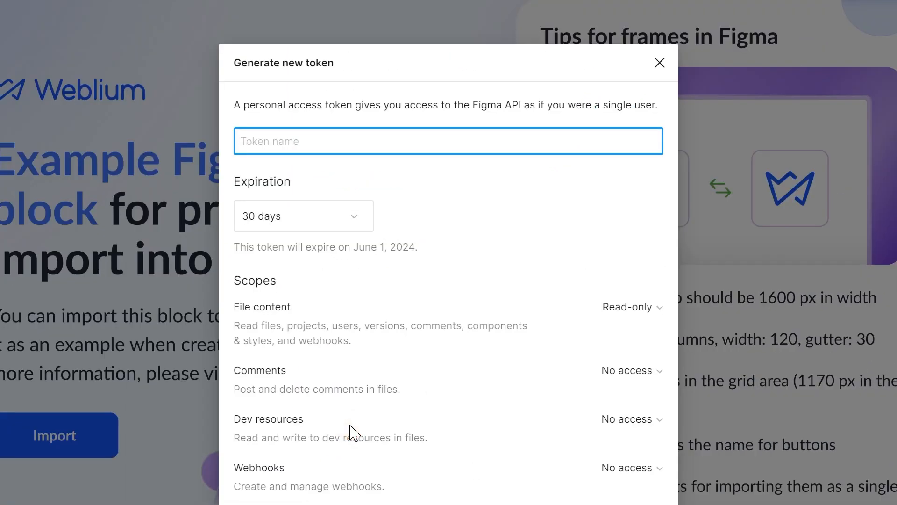
pyautogui.write('Weblium')
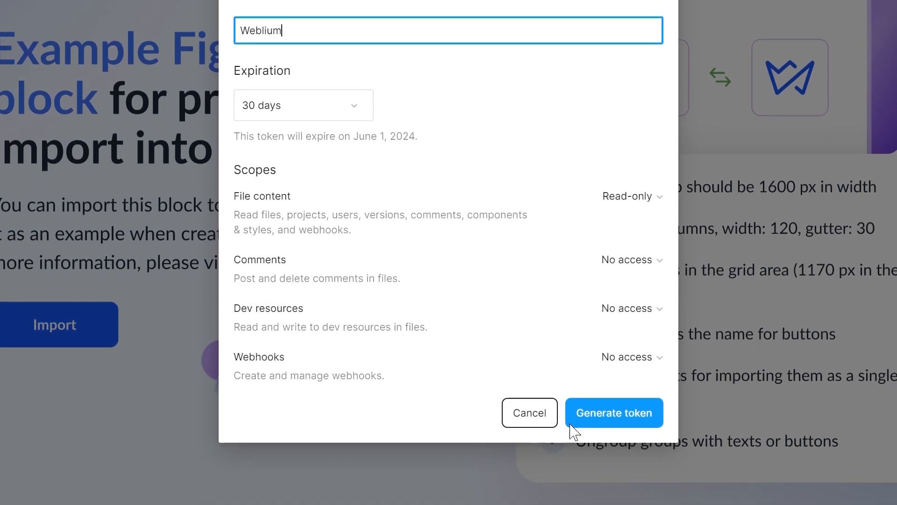
pyautogui.click(613, 413)
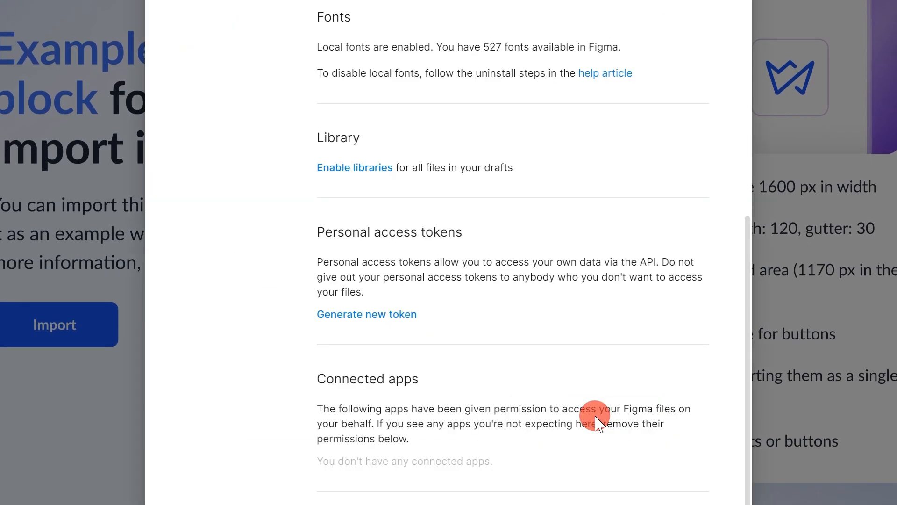
pyautogui.click(366, 314)
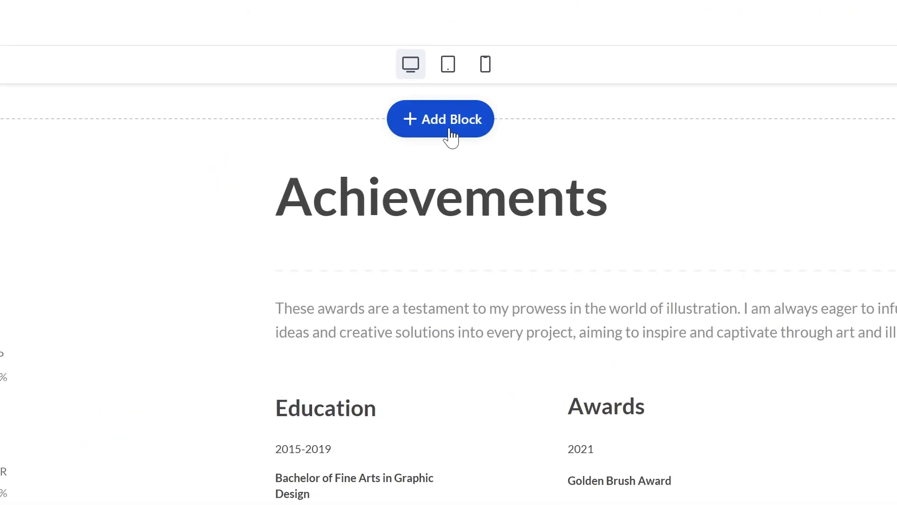
# Step: Add an empty block above Achievements and choose Import from Figma in its ••• menu
pyautogui.click(440, 118)
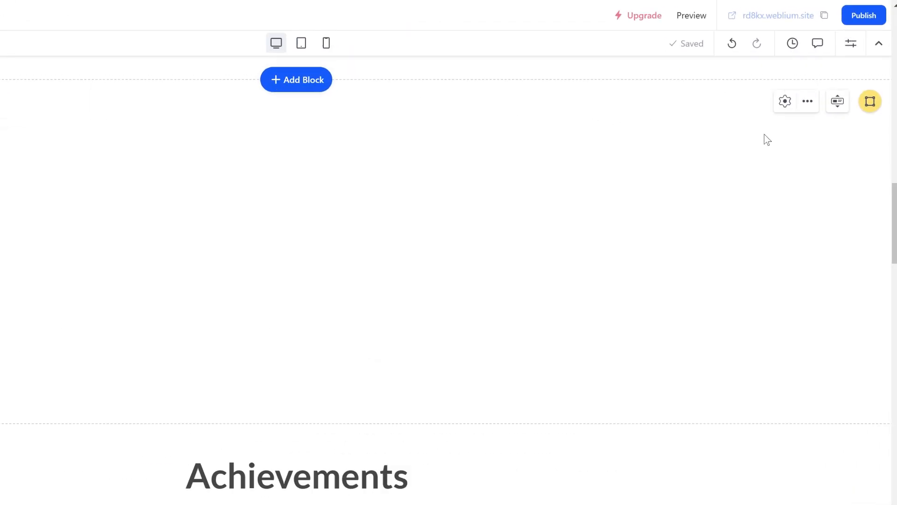
pyautogui.click(807, 101)
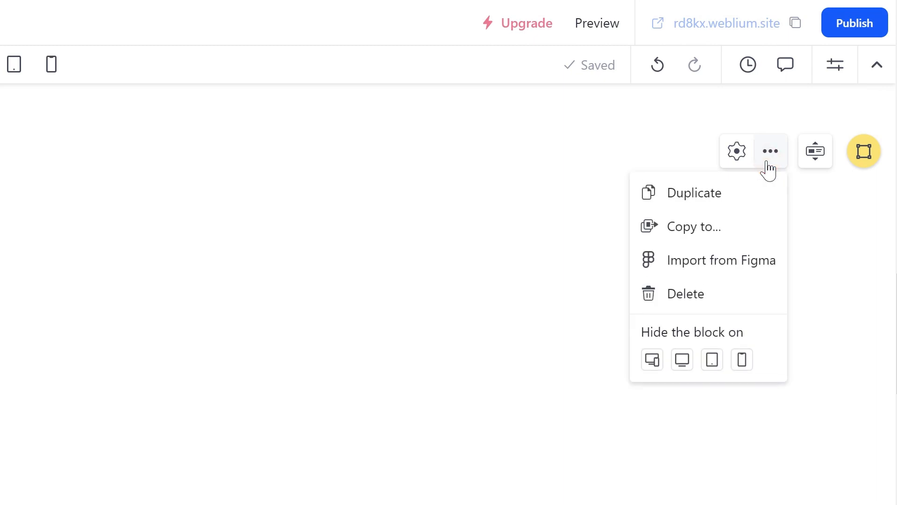
pyautogui.click(722, 260)
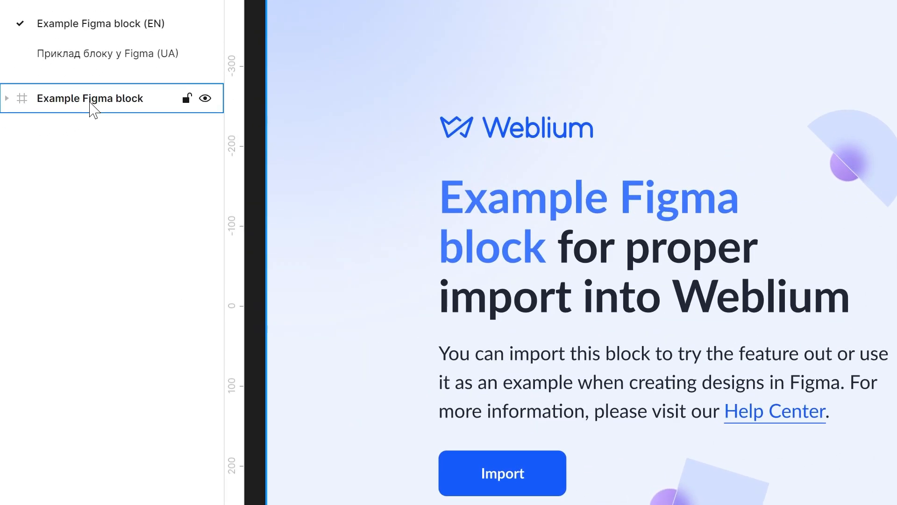
# Step: Copy the link to the 'Example Figma block' layer via Copy/Paste as > Copy link to selection
pyautogui.rightClick(90, 98)
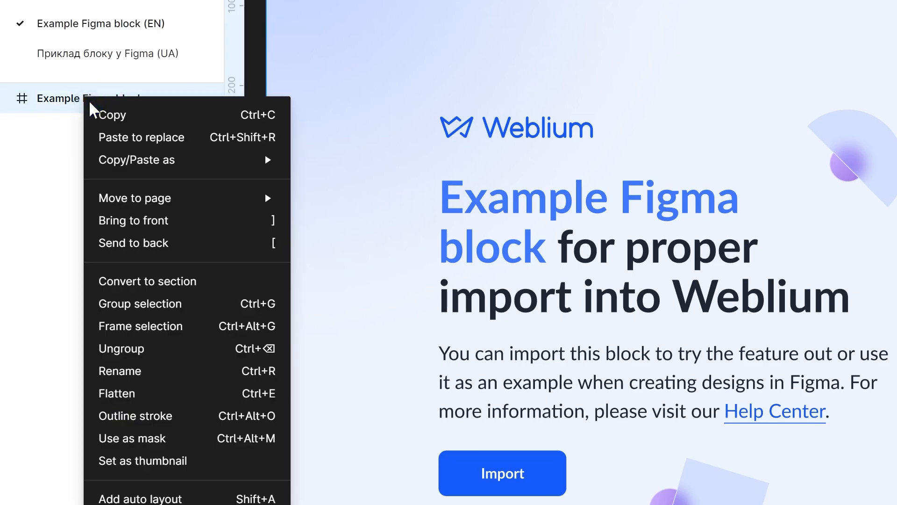
pyautogui.moveTo(137, 159)
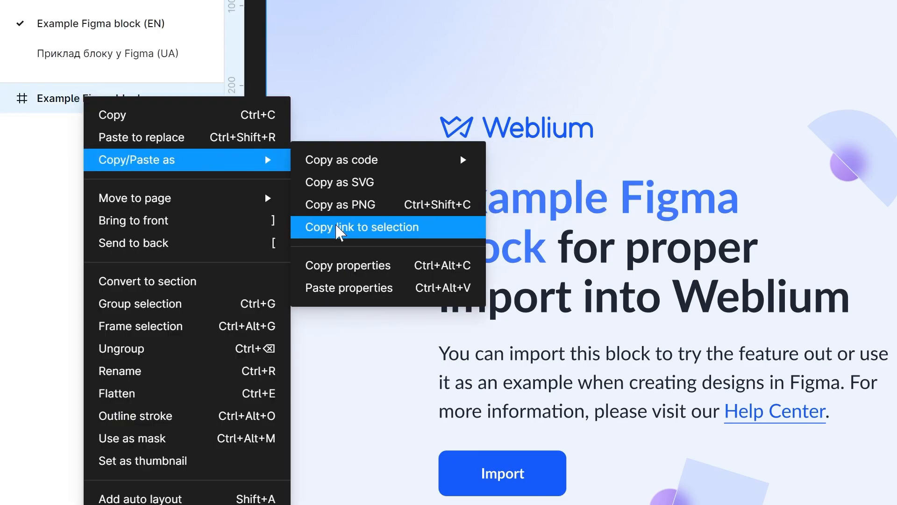
pyautogui.click(362, 226)
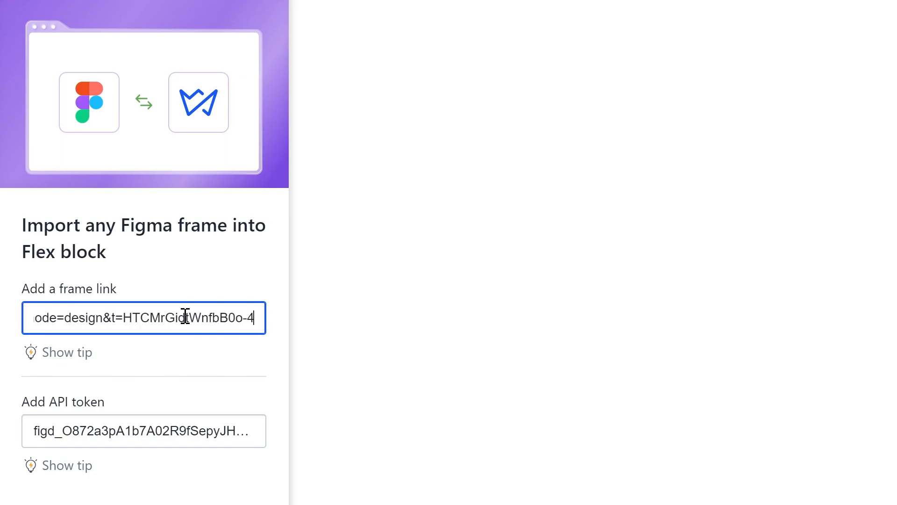
# Step: Paste the frame link into the Import panel and run the import
pyautogui.click(227, 464)
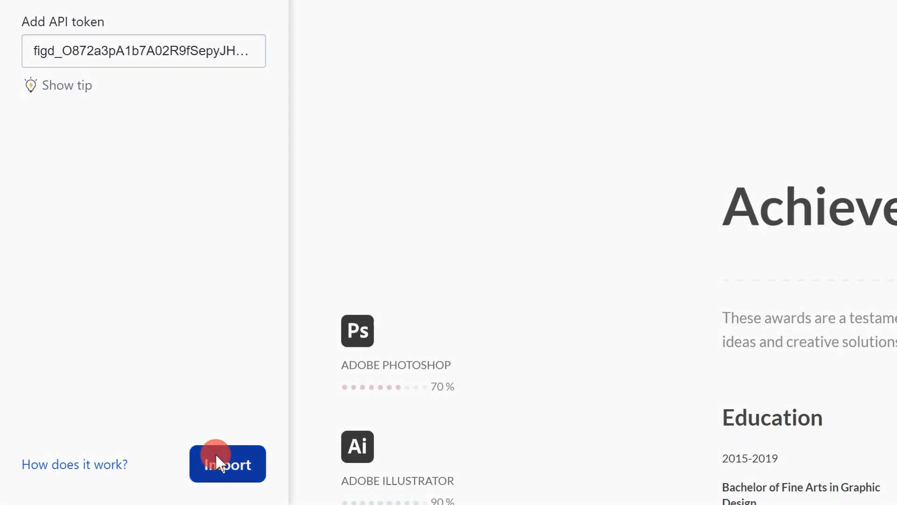
pyautogui.click(227, 463)
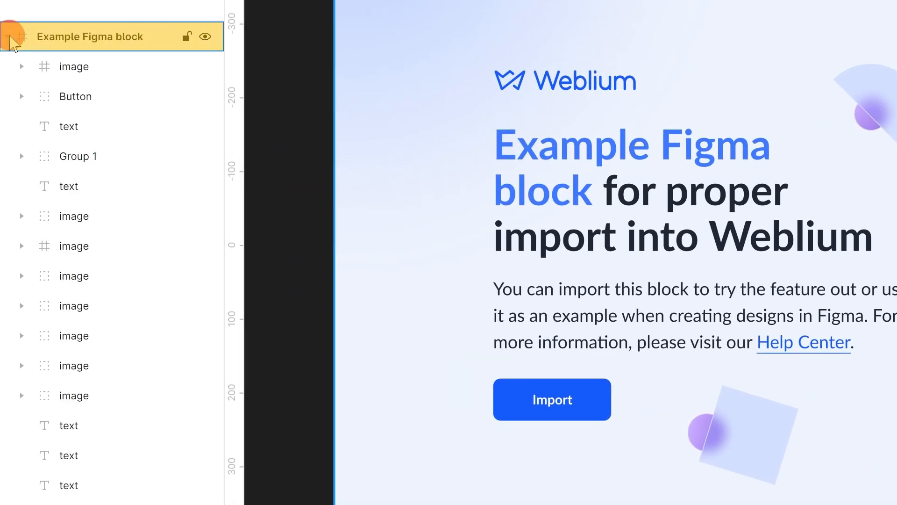
# Step: Expand the 'Example Figma block' layers and ungroup Group 1 into separate image and text layers
pyautogui.click(74, 96)
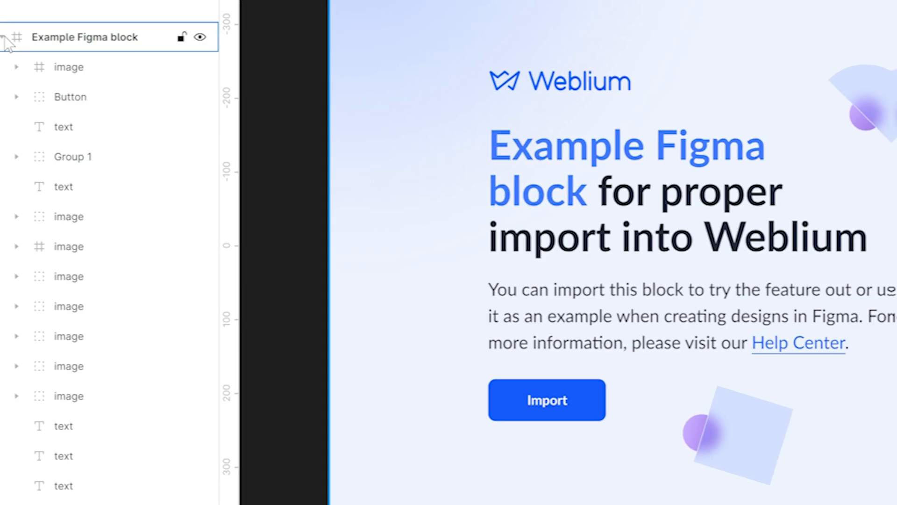
pyautogui.click(17, 156)
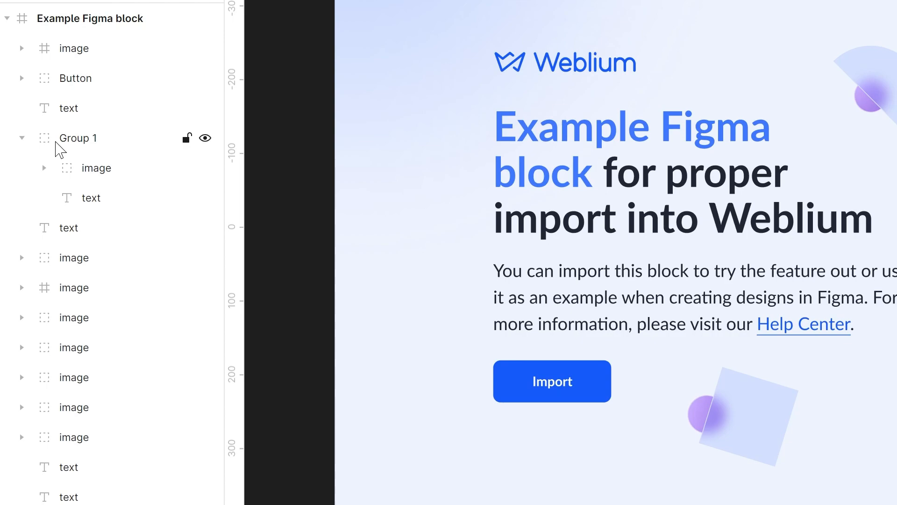
pyautogui.rightClick(78, 138)
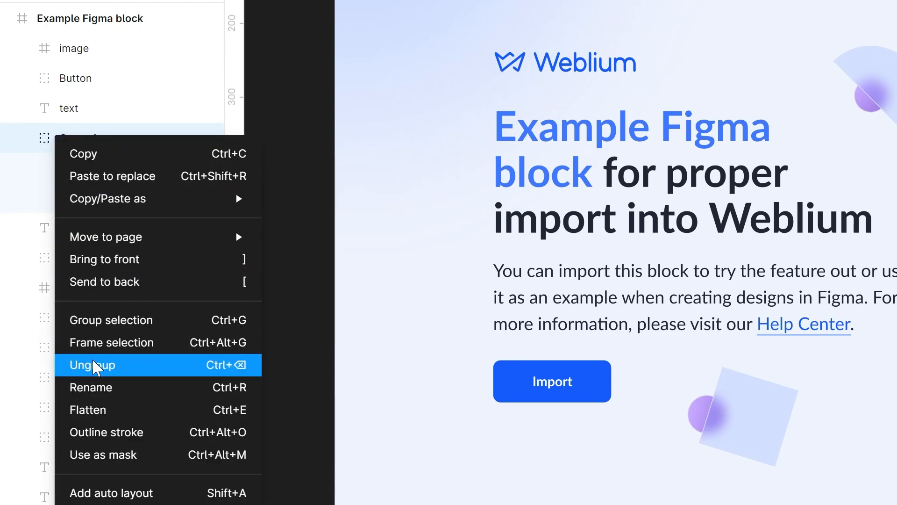
pyautogui.click(92, 365)
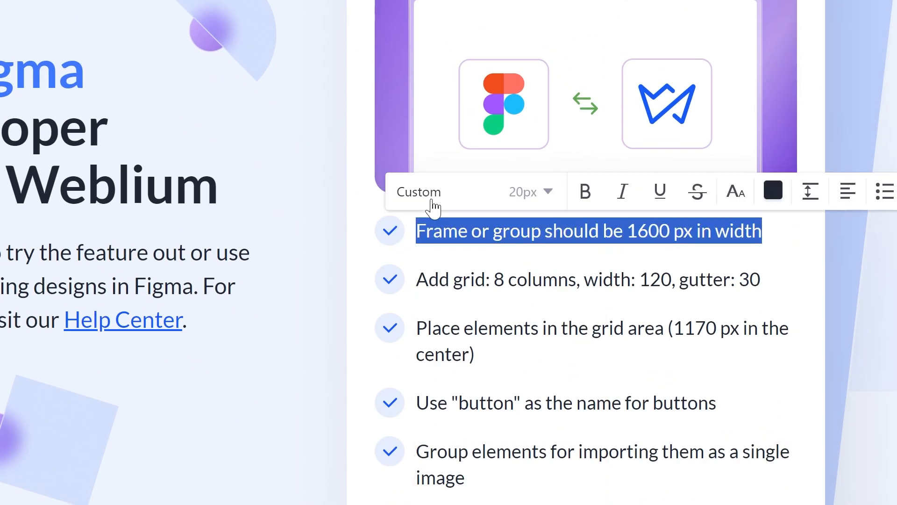
pyautogui.click(390, 231)
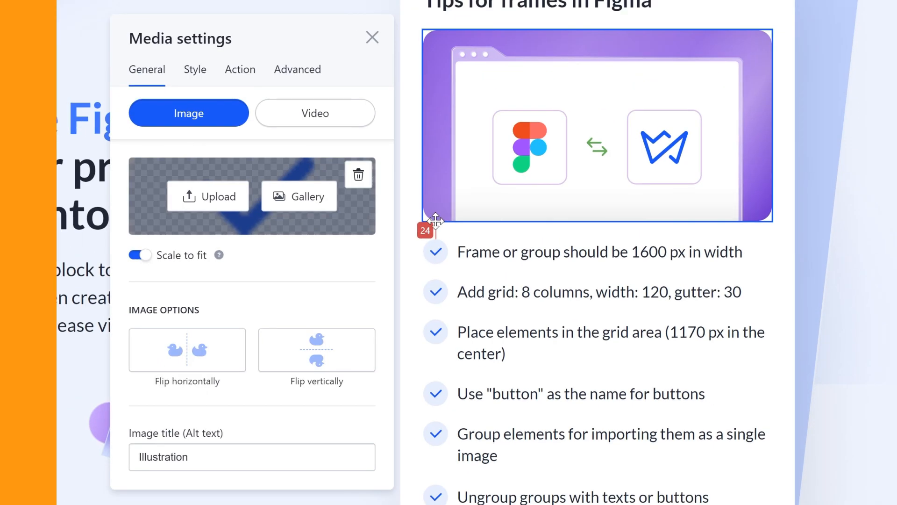
pyautogui.click(371, 37)
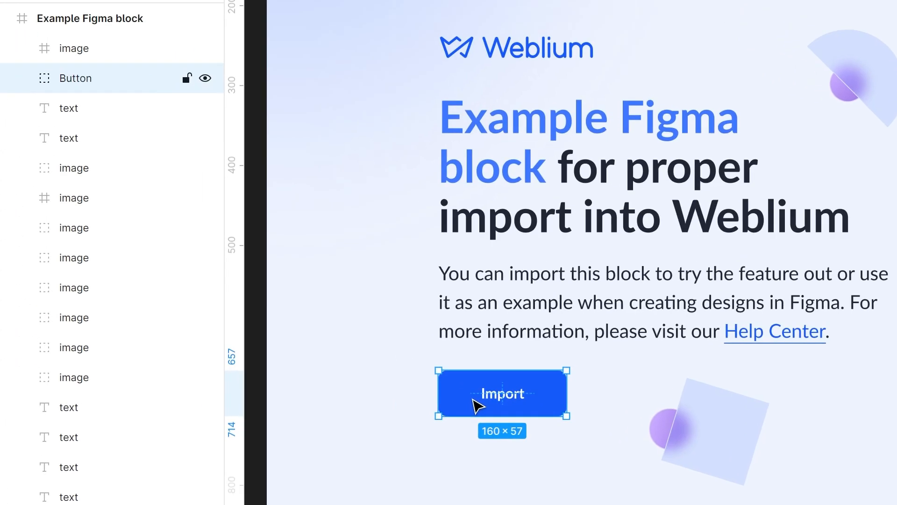
pyautogui.moveTo(405, 370)
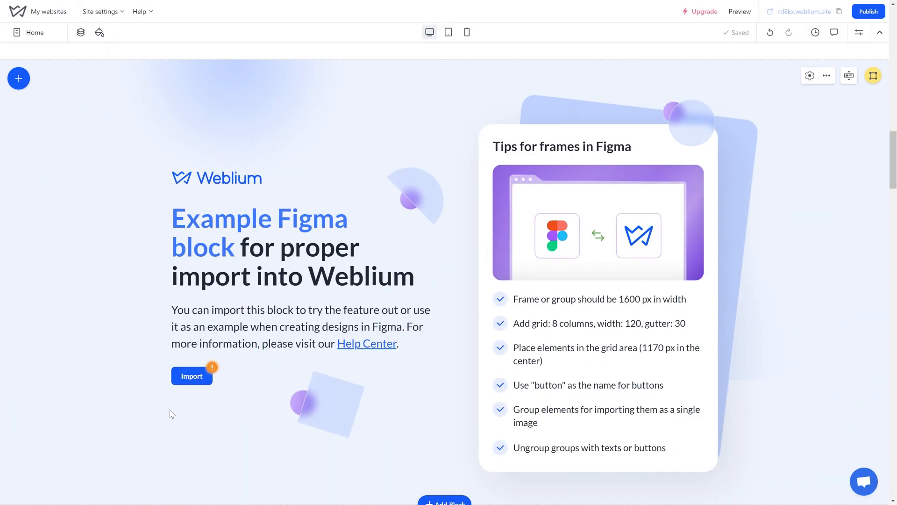
pyautogui.click(192, 376)
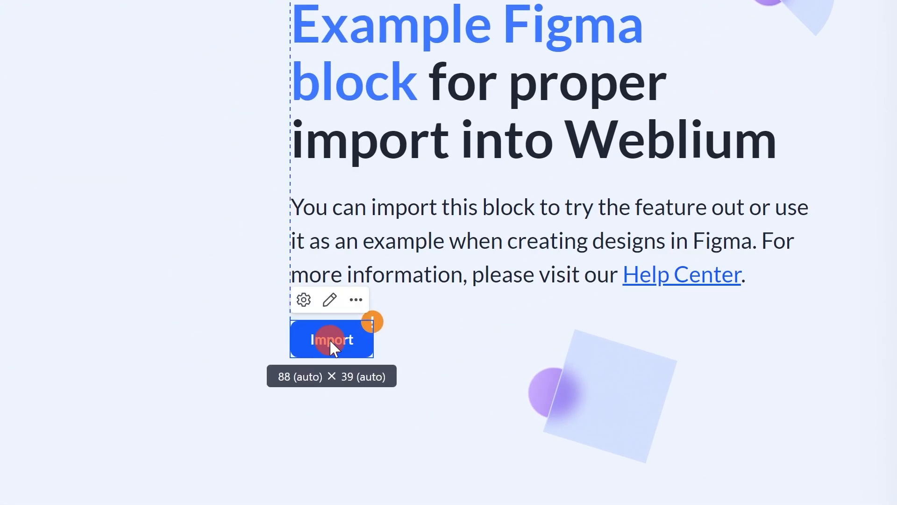
pyautogui.click(330, 299)
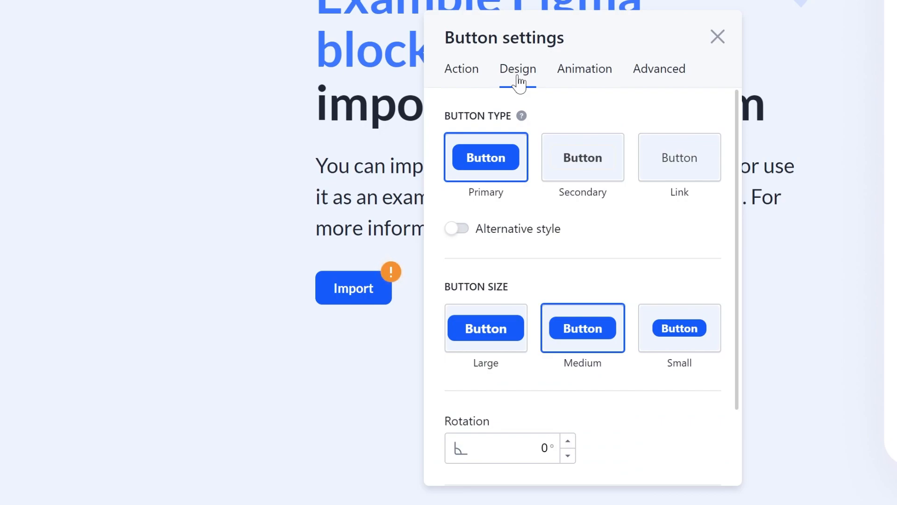
pyautogui.click(717, 36)
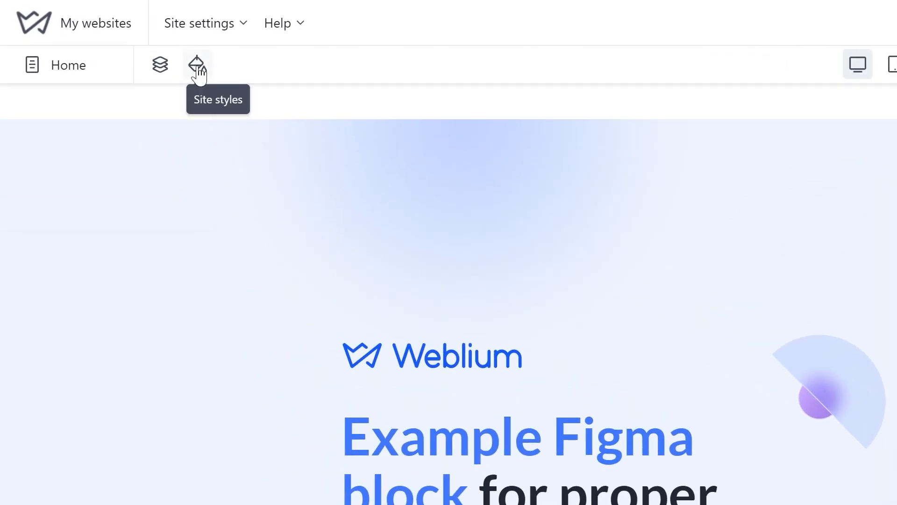
# Step: Show the Texts styles, revealing the site fonts set to Basic - Lato
pyautogui.click(198, 65)
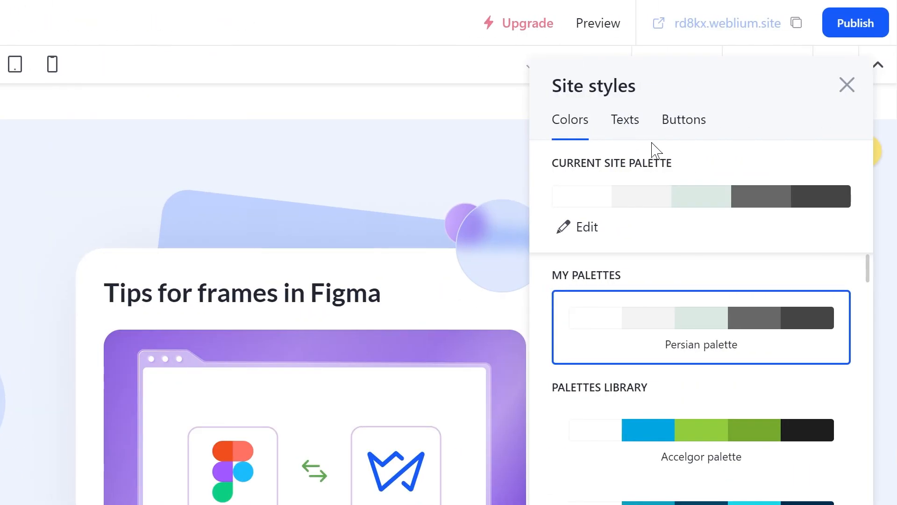
pyautogui.click(624, 119)
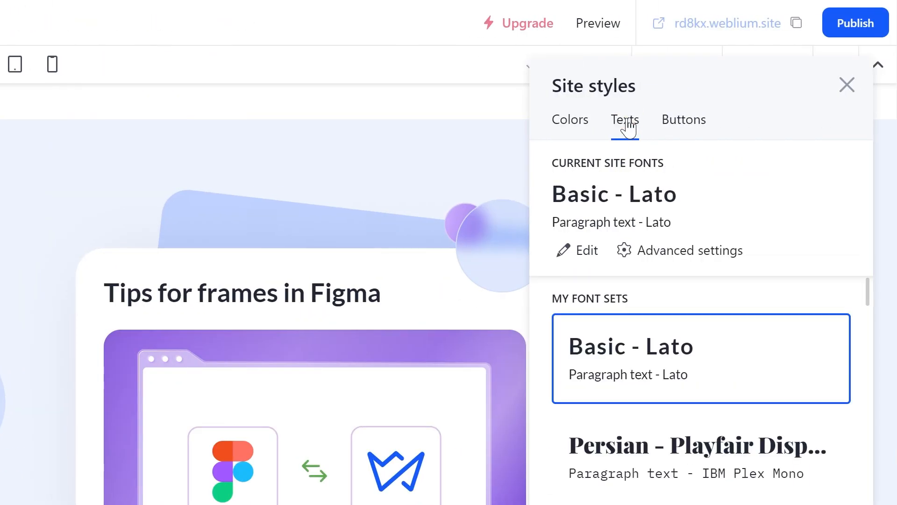